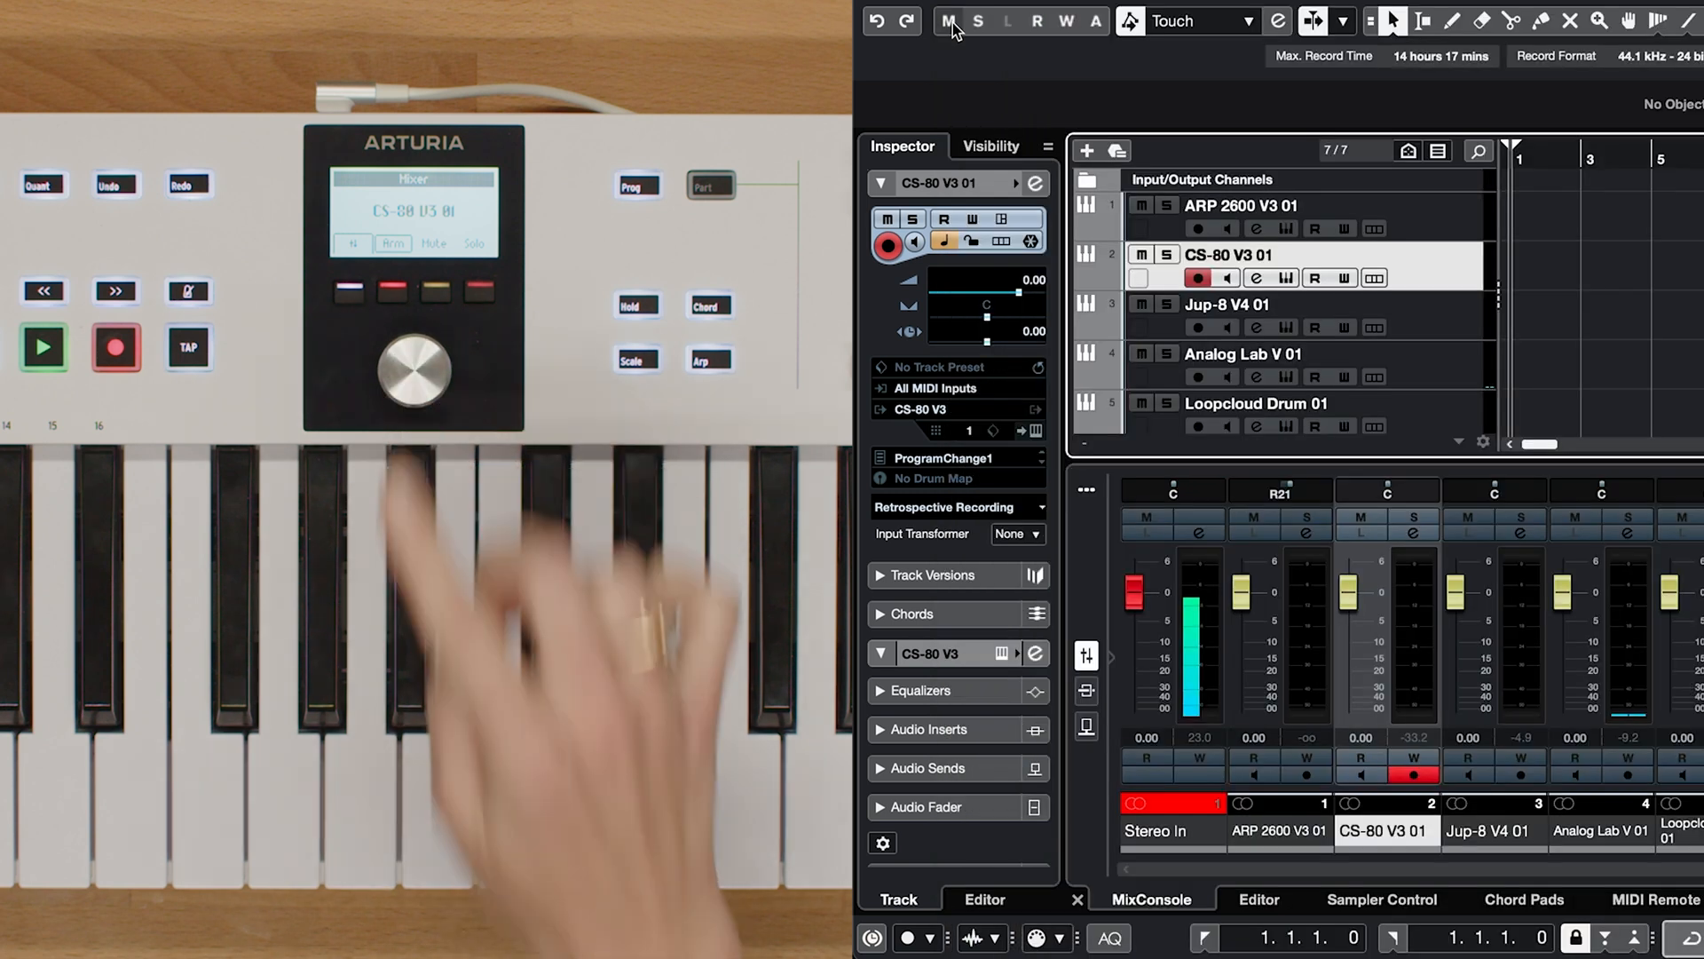
Step: Select the Jup-8 V4 01 track and open its Jup-8 V instrument window
left_click(1250, 205)
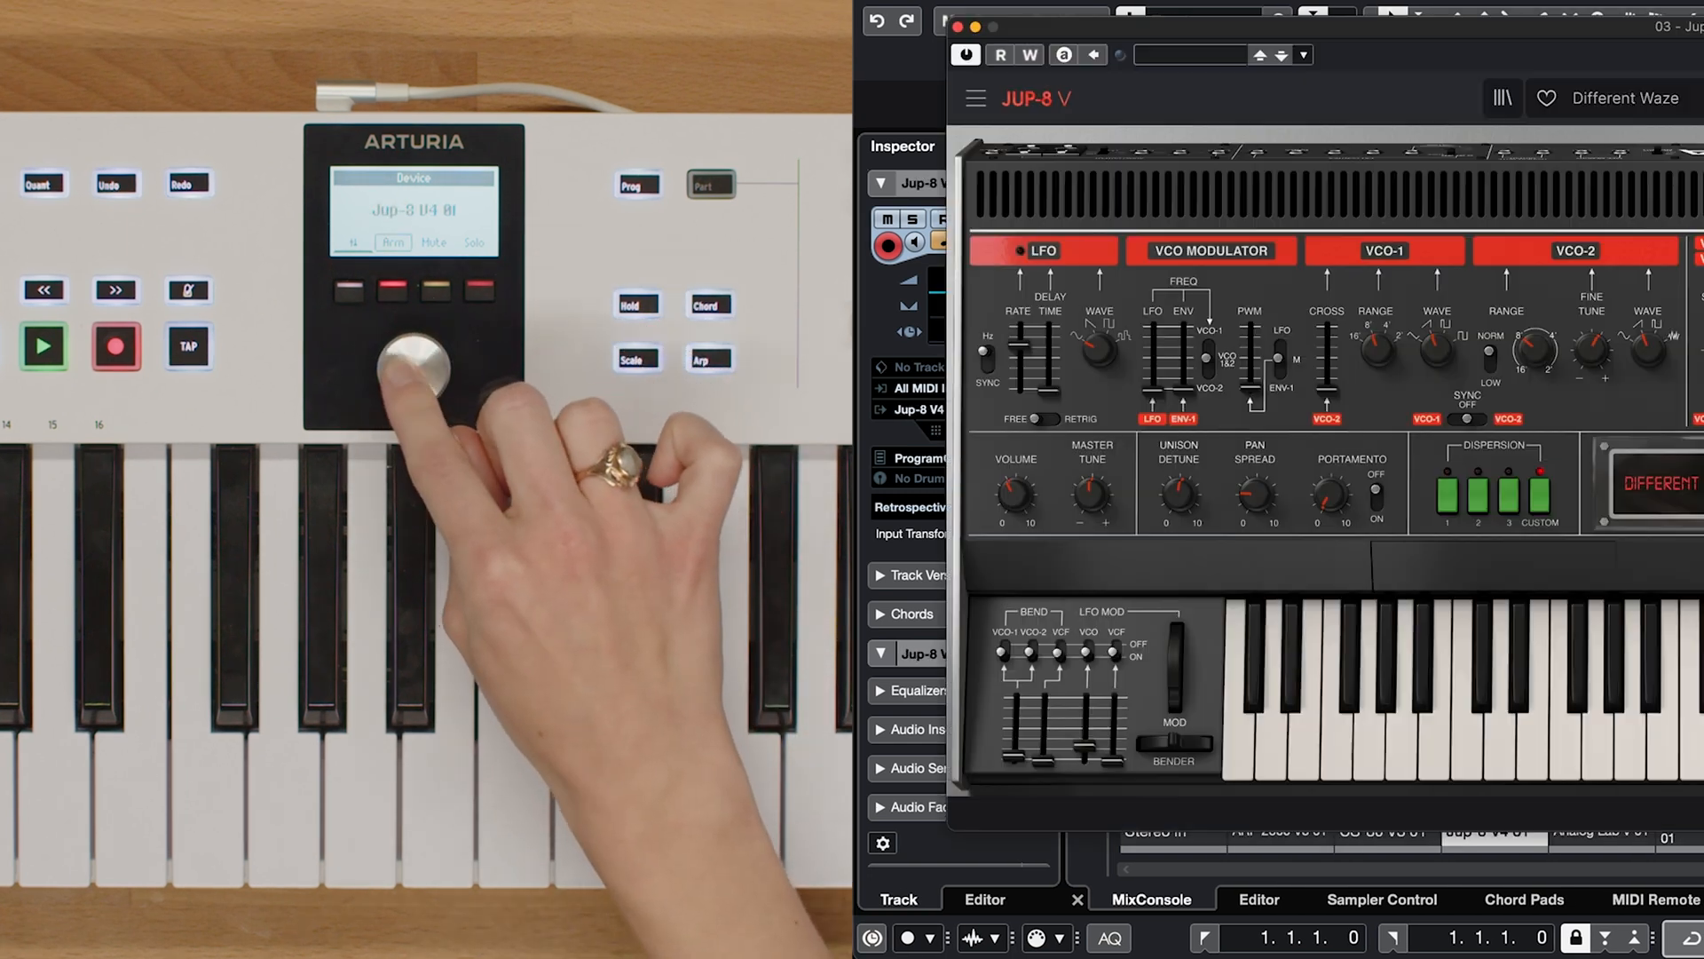
Step: Close the Jup-8 V window, add a Jun-6 V track, and adjust mixer faders and pans
left_click(1598, 829)
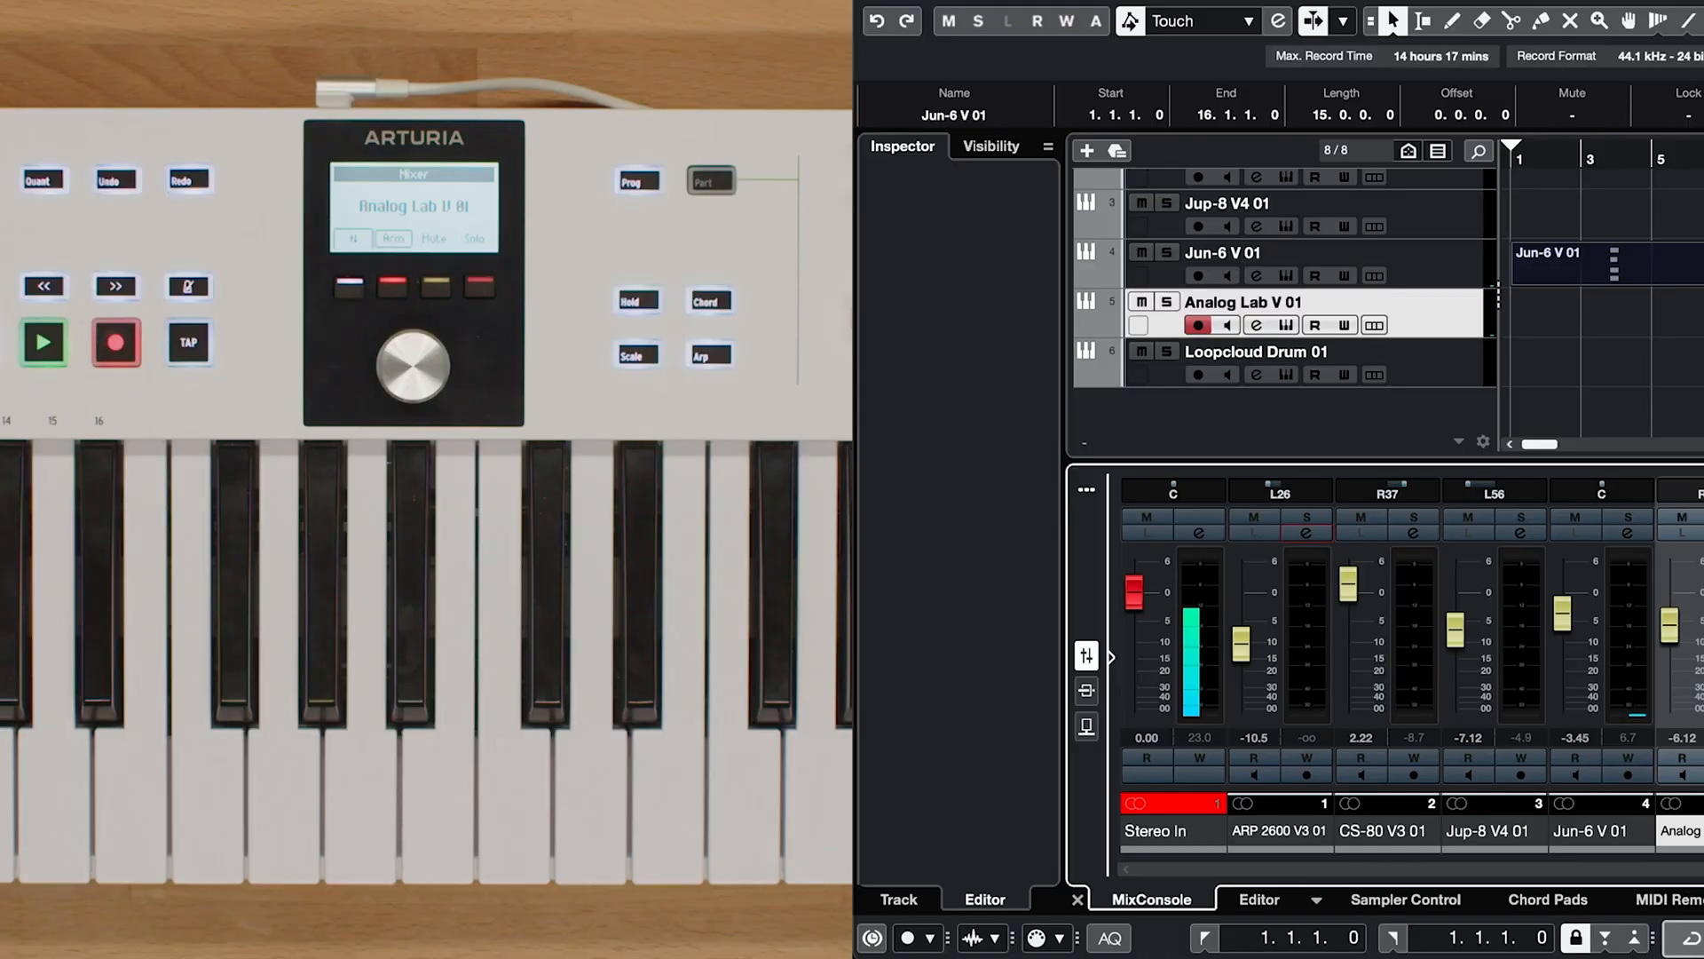
Step: Mute the Jun-6 V 01 track, keeping Analog Lab V 01 active
left_click(948, 21)
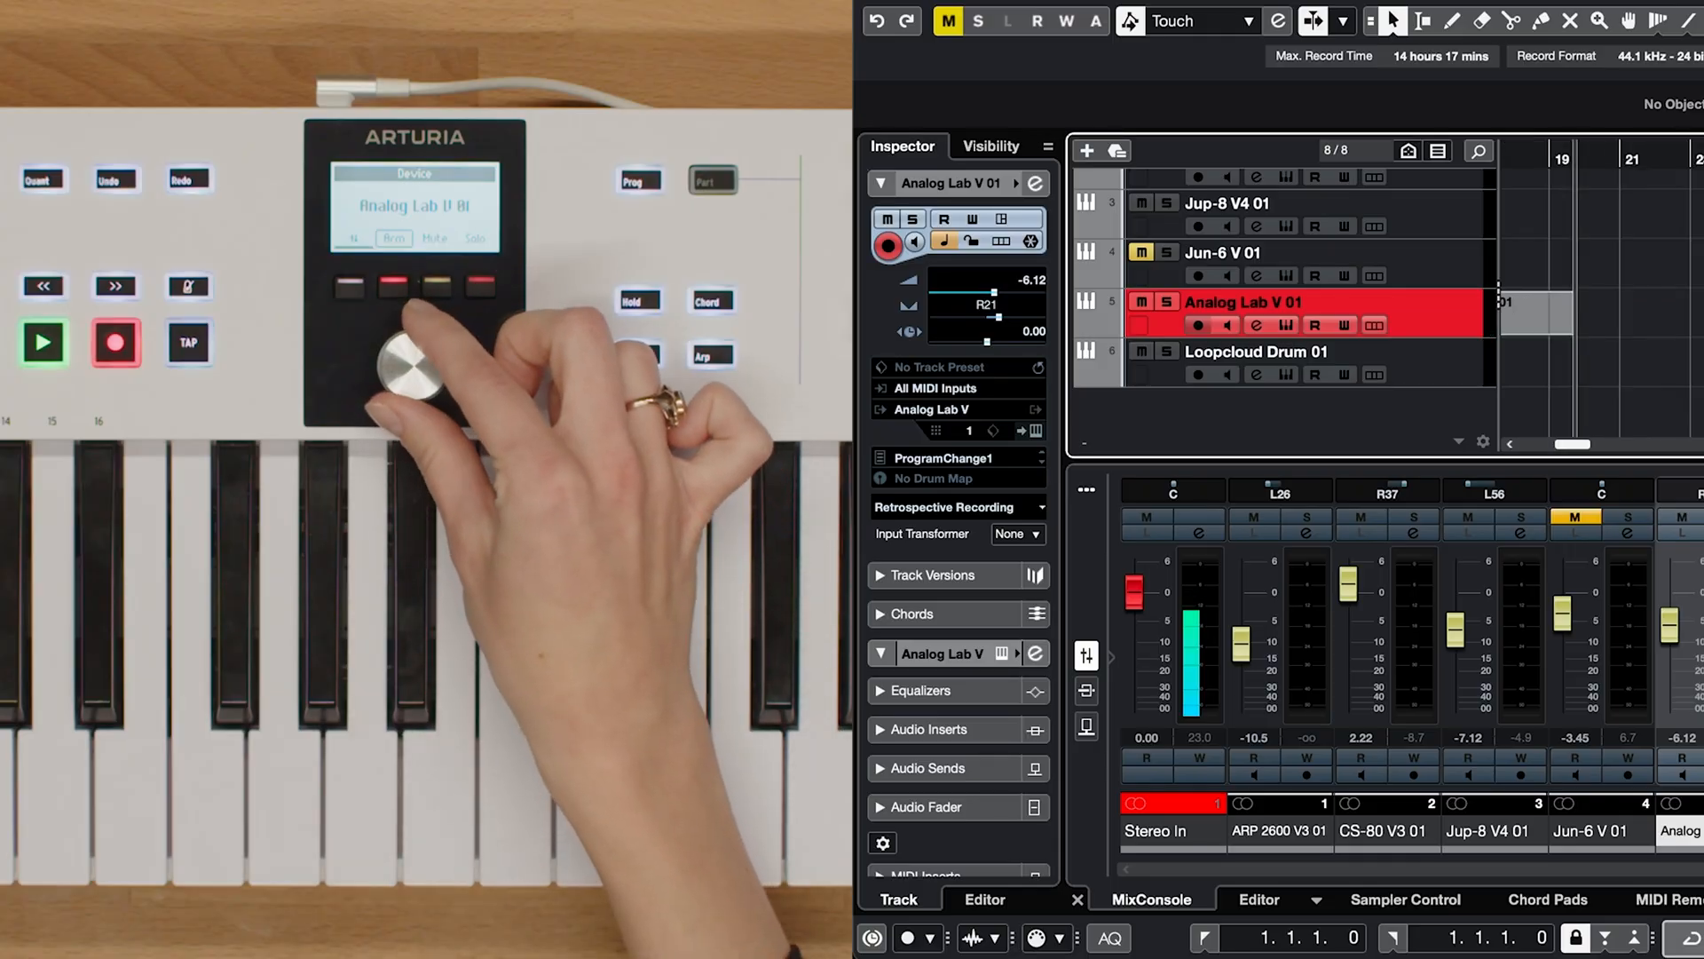
Step: Select Loopcloud Drum 01 and enable it for recording
left_click(1259, 352)
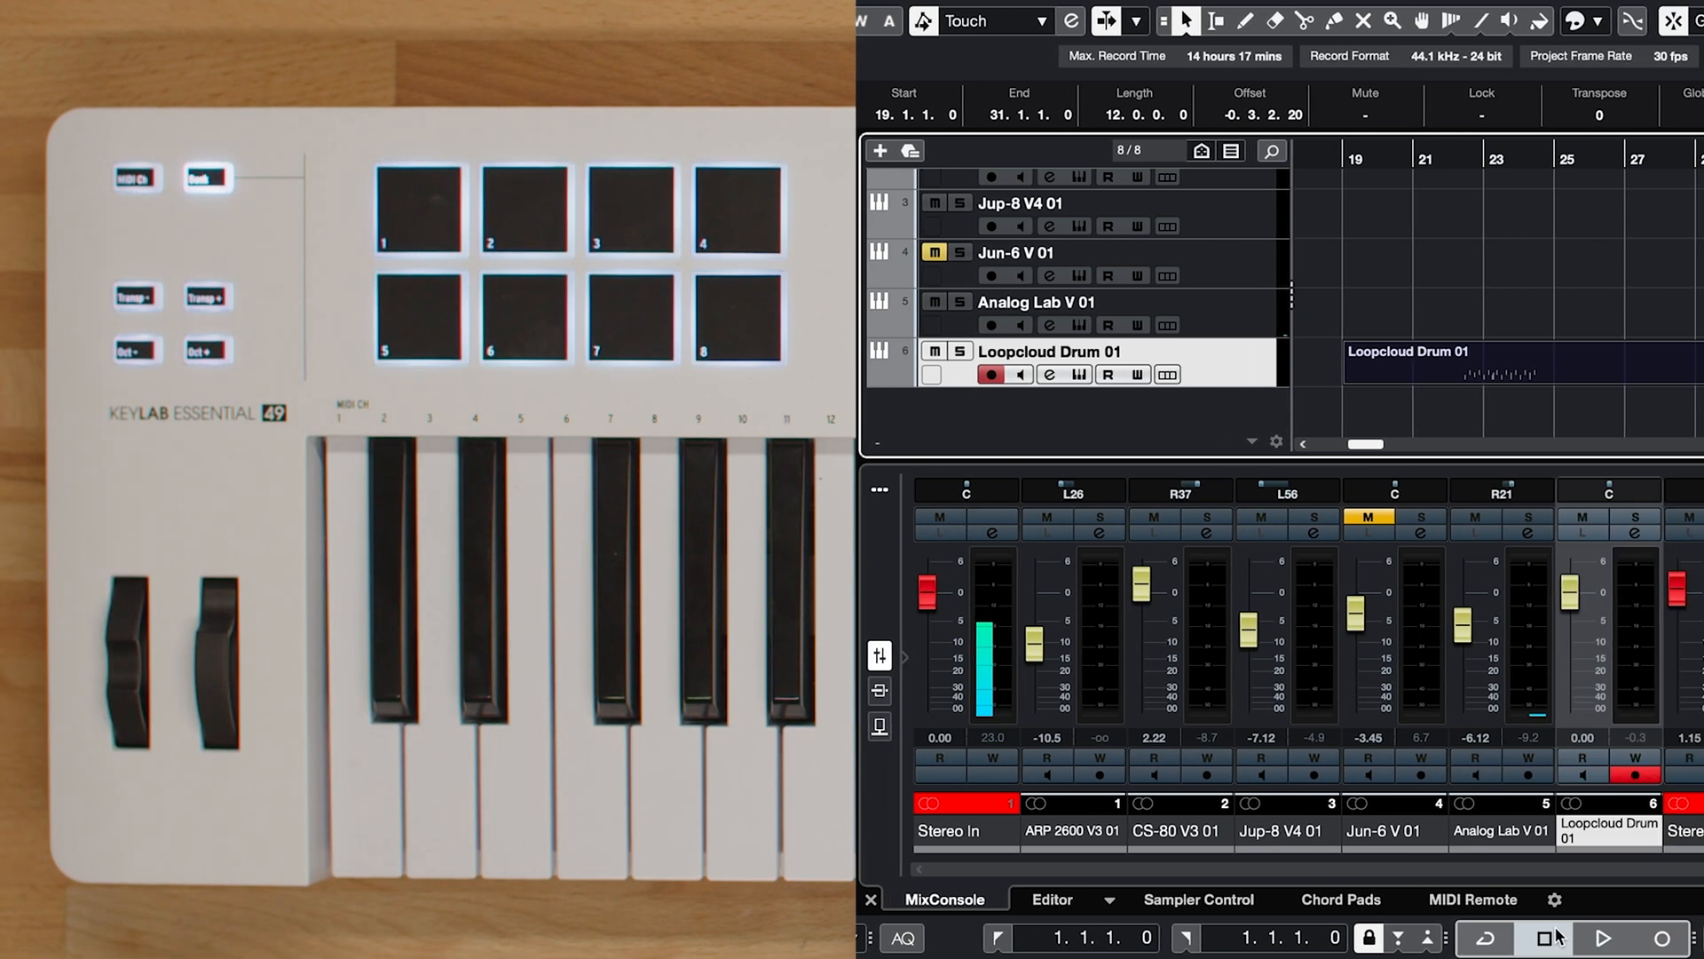
Step: Add Instrument Track 01, record the drum loop, and cancel Synchronisation Setup
left_click(881, 151)
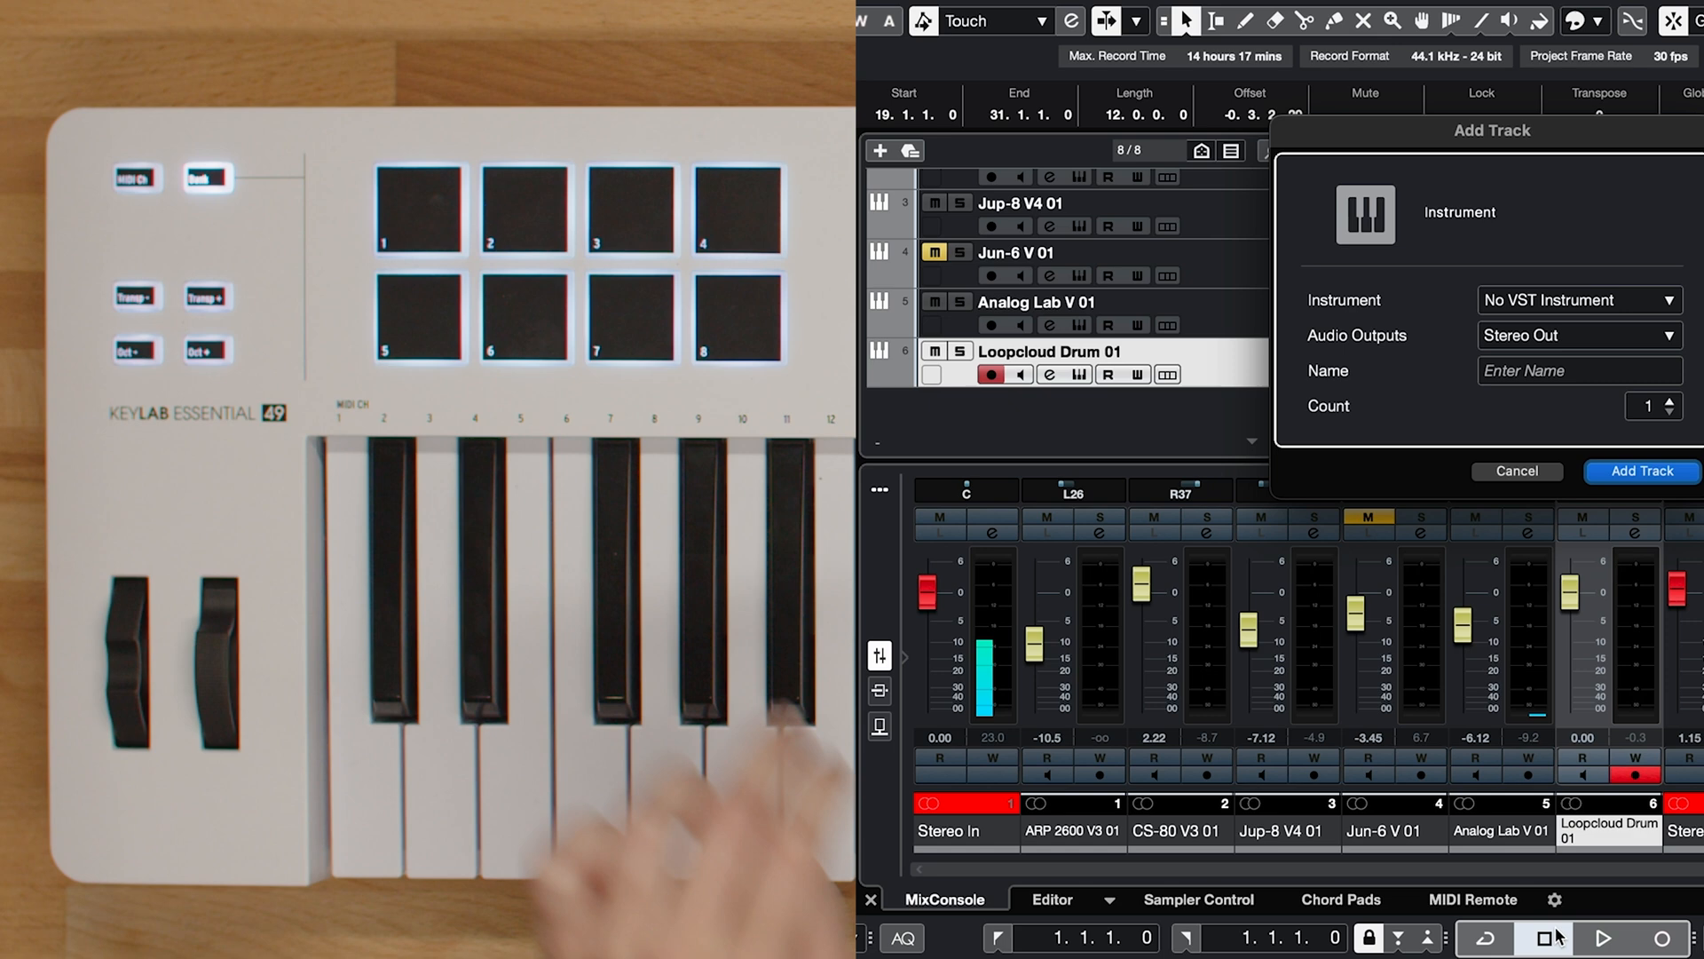
left_click(1640, 470)
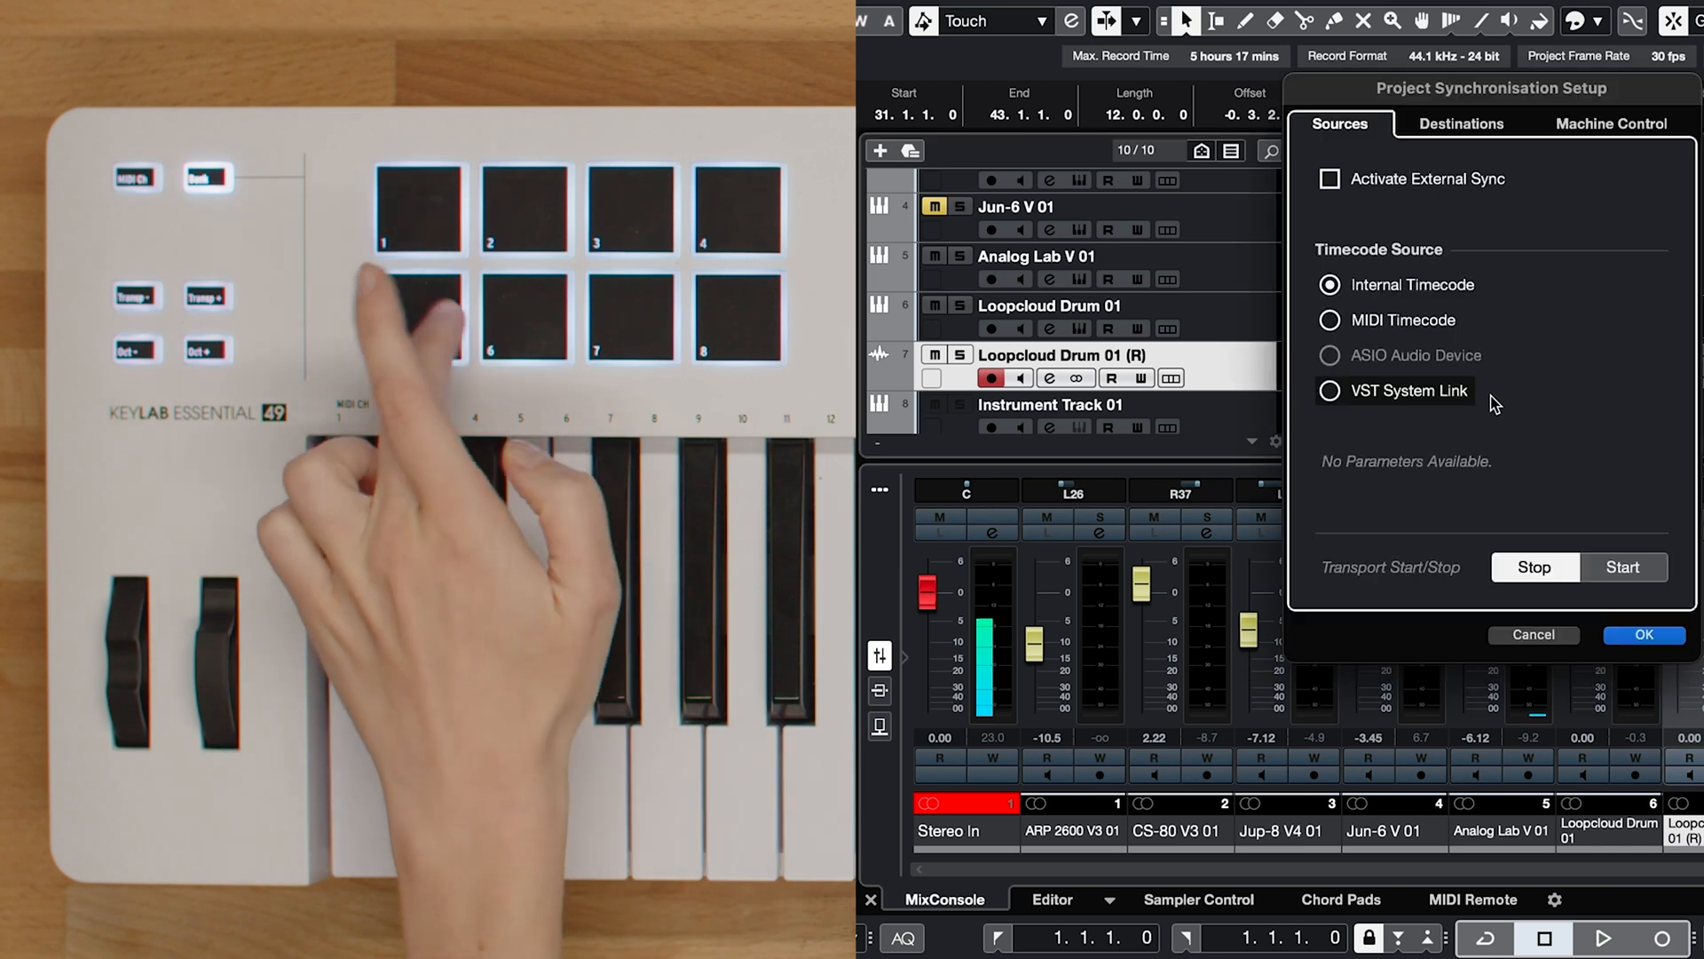
left_click(1645, 634)
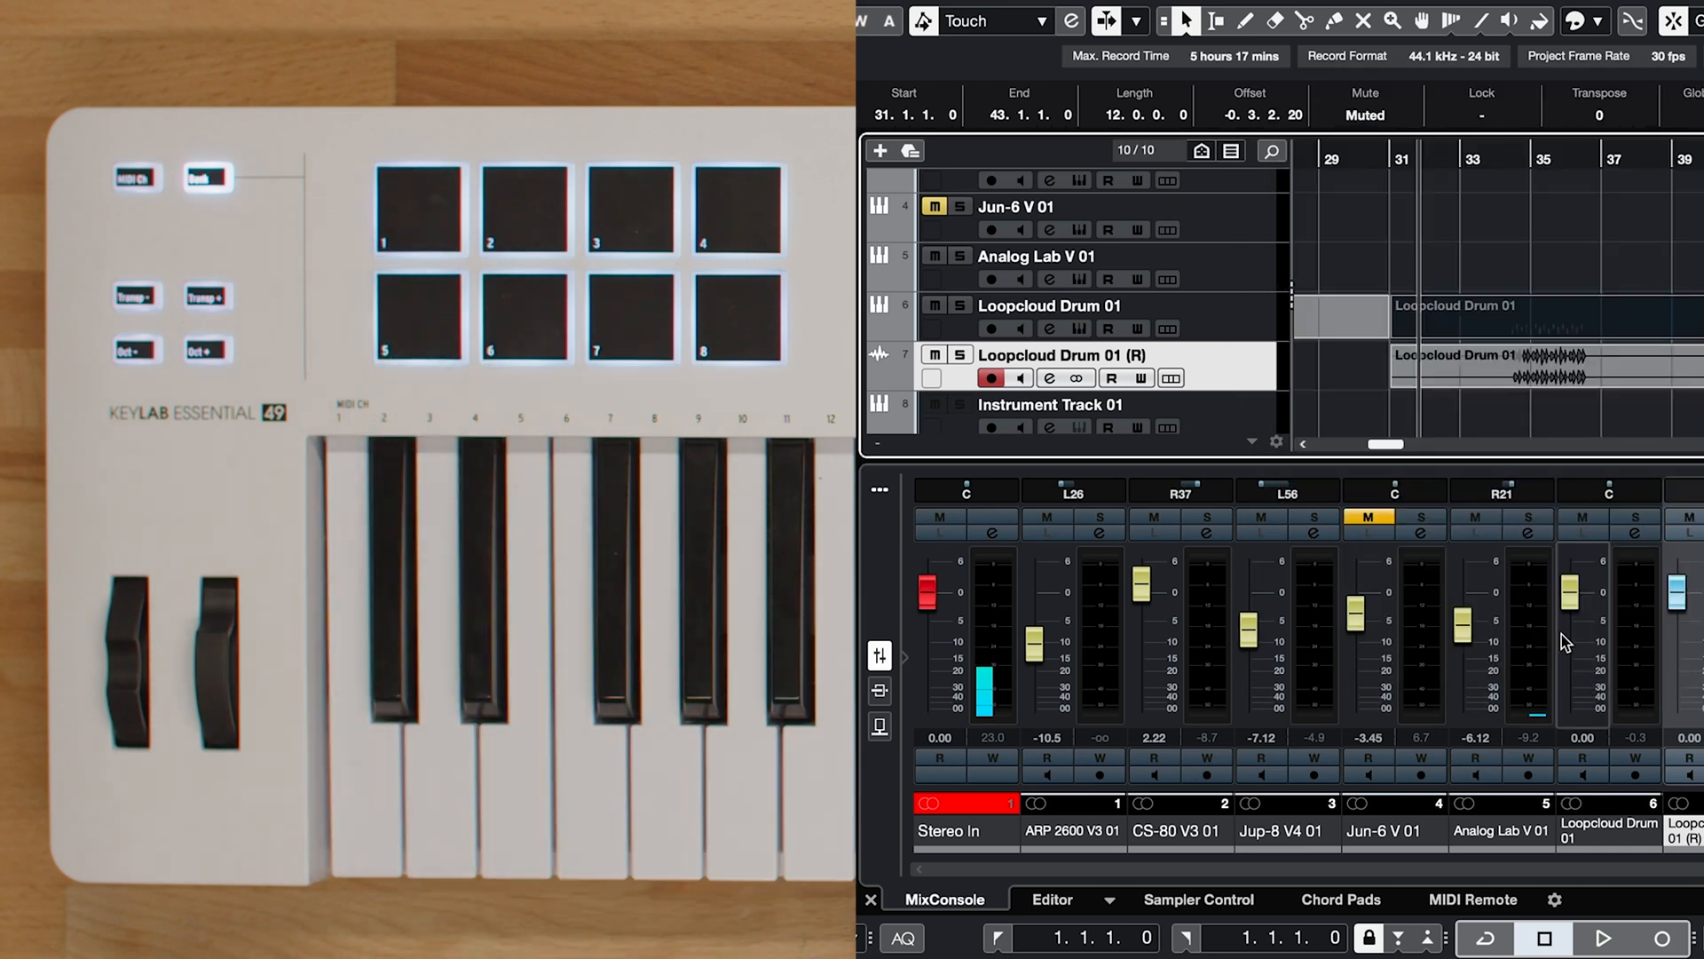